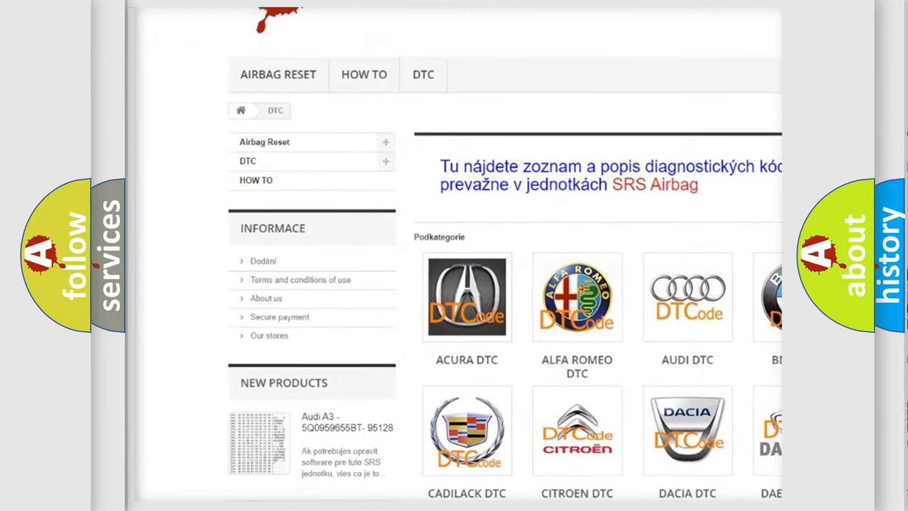
pyautogui.scroll(-3)
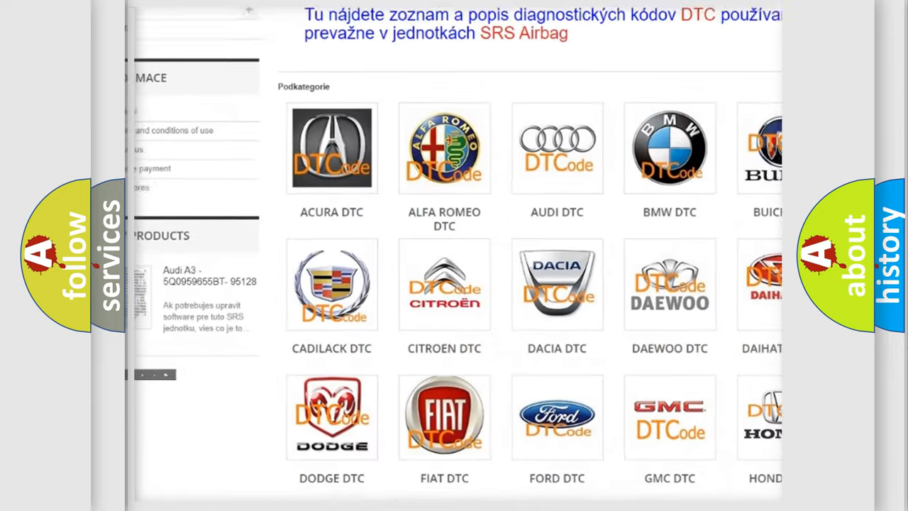
pyautogui.scroll(-3)
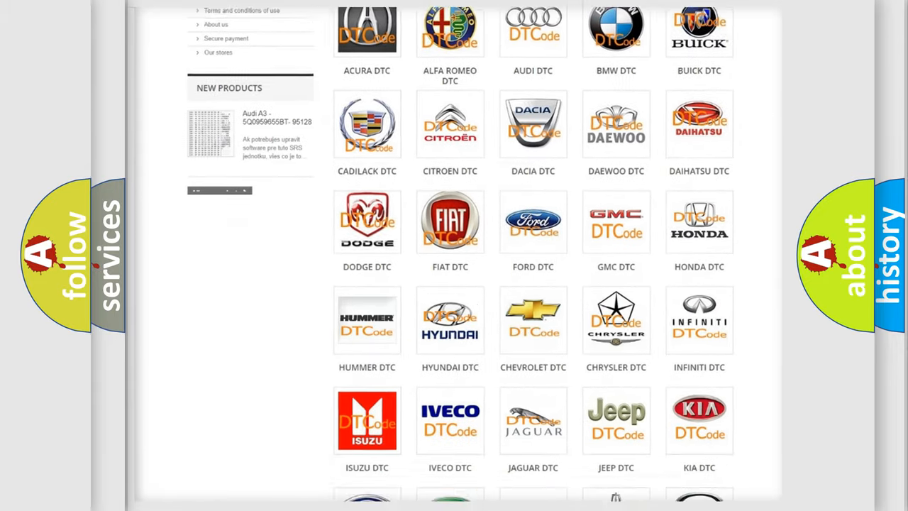
pyautogui.scroll(-3)
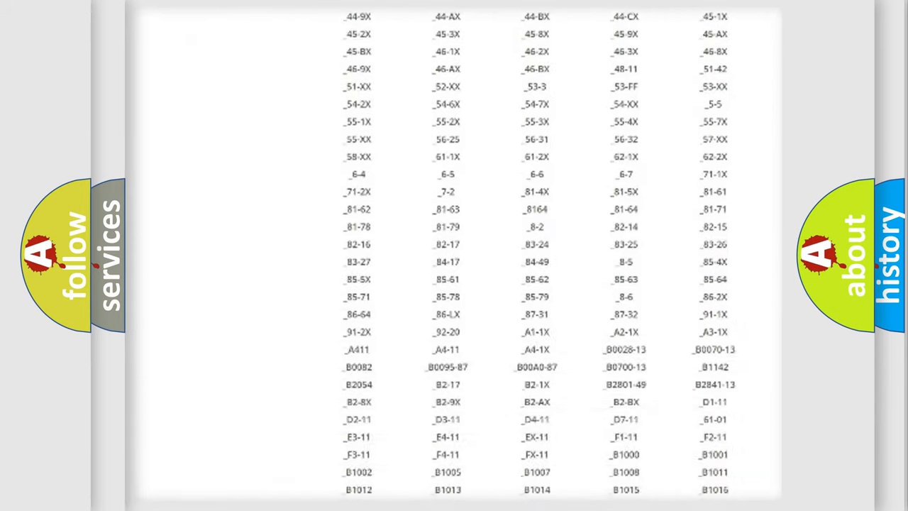
pyautogui.scroll(-3)
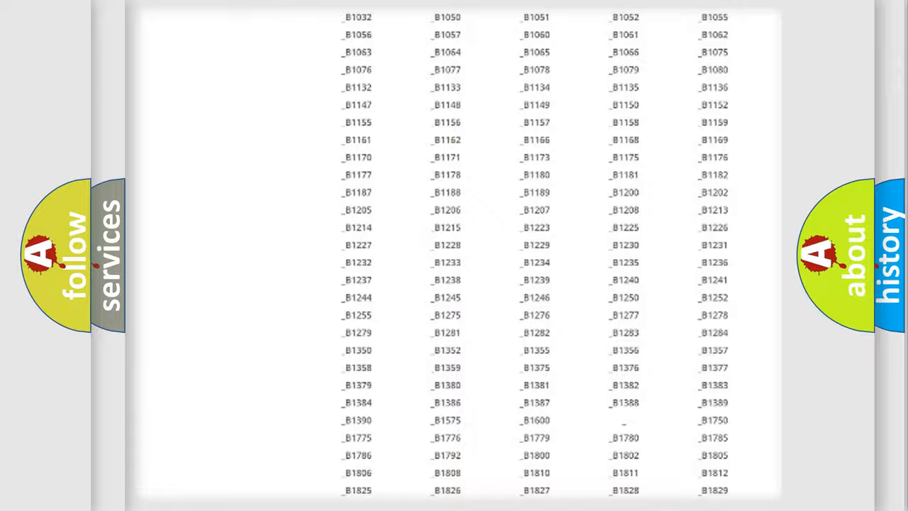